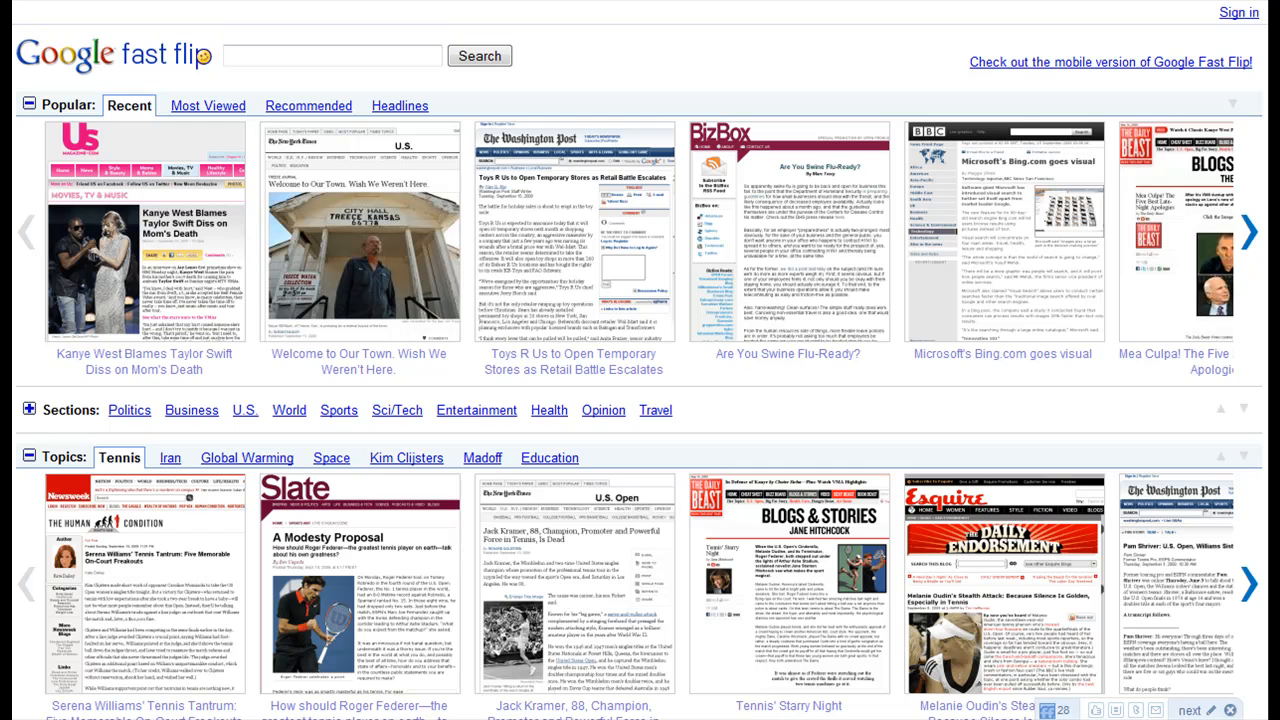
mouse_move(659, 54)
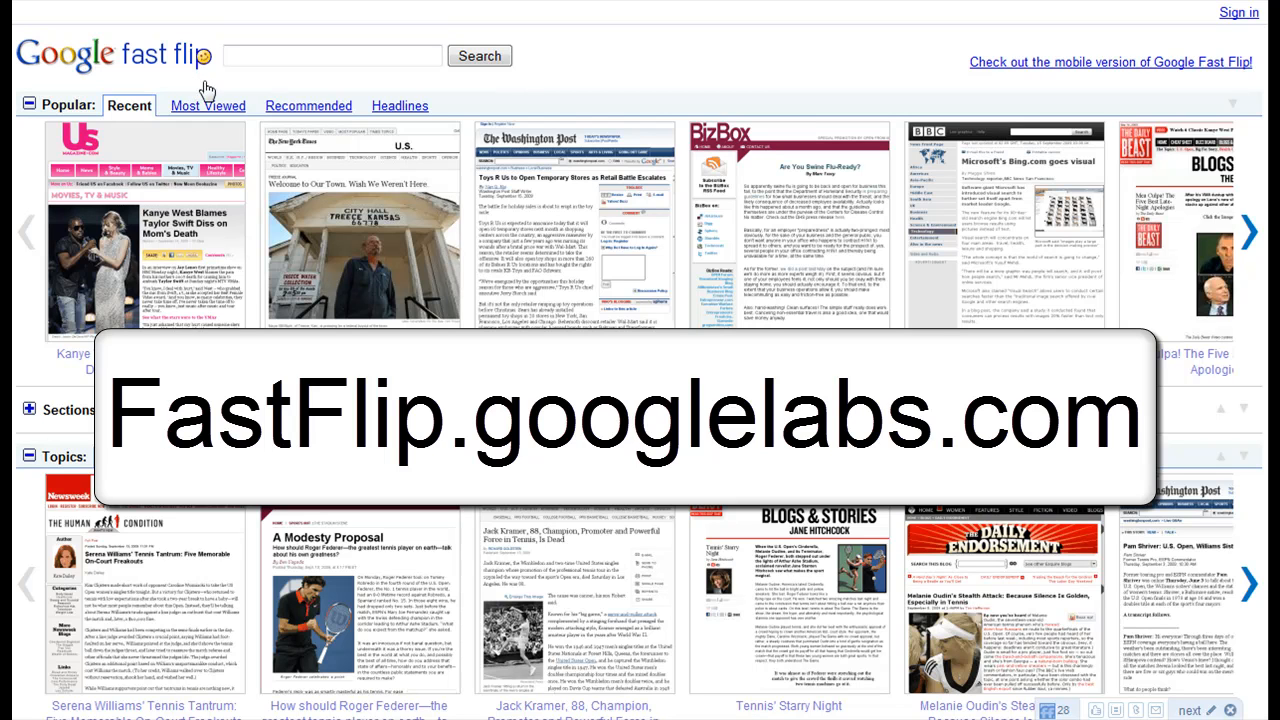
mouse_move(620, 95)
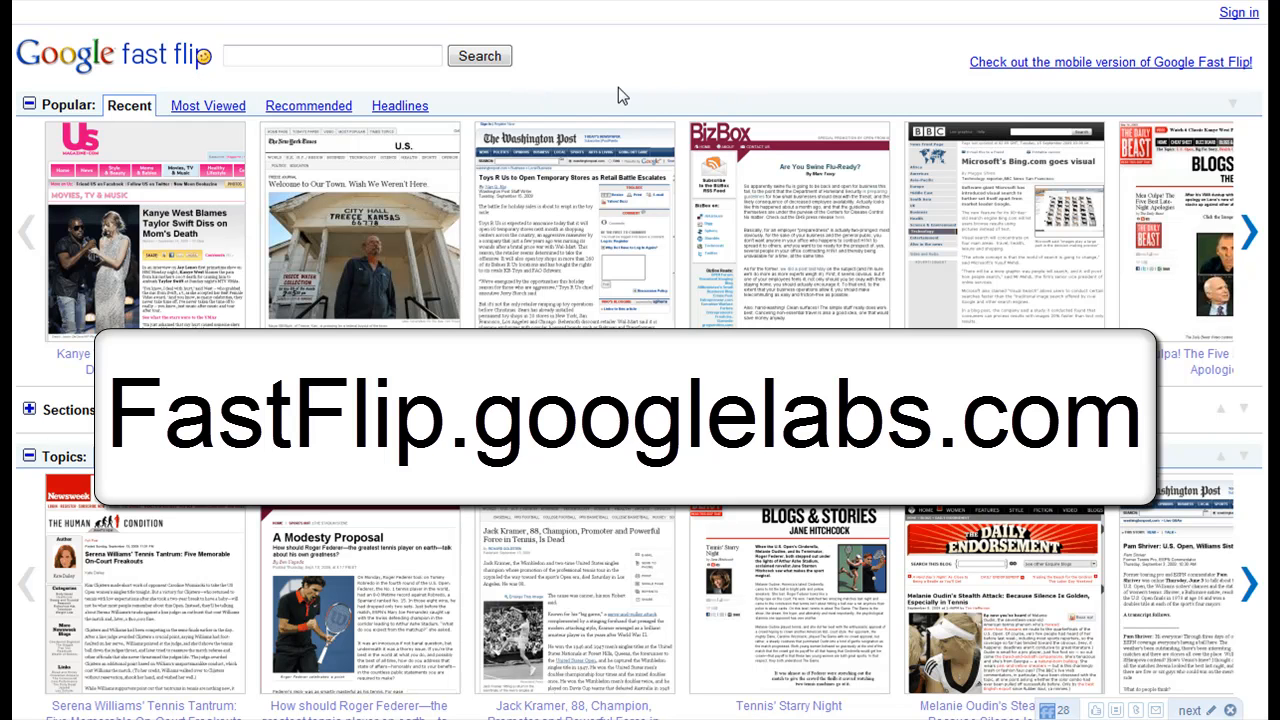
mouse_move(630, 80)
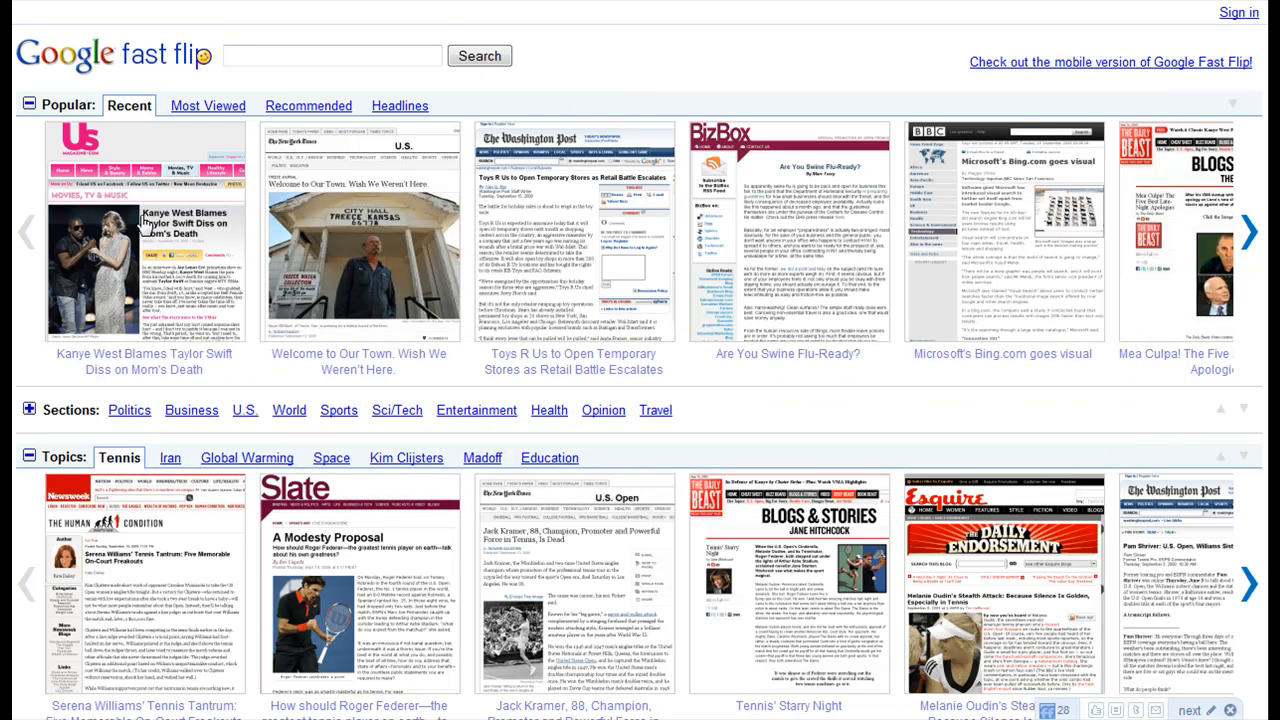
mouse_move(240, 275)
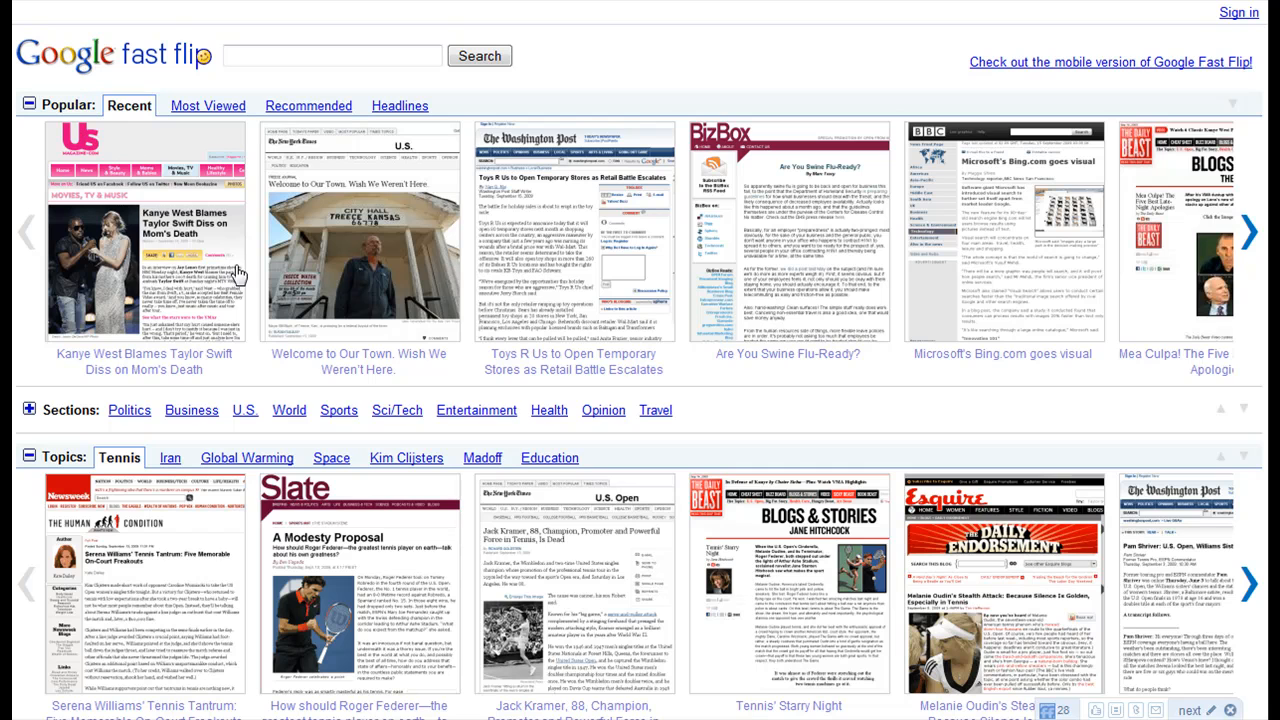
mouse_move(290, 460)
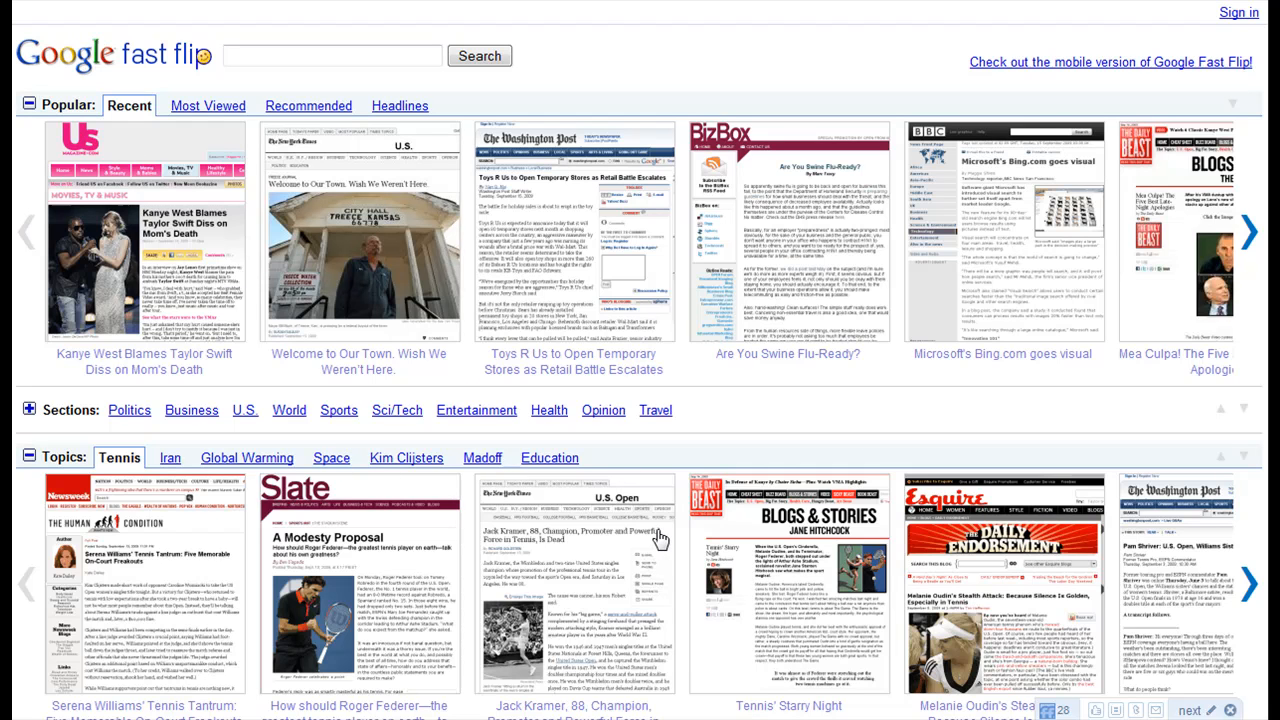
Switch the Popular row through Most Viewed and Recommended, ending on Headlines
scroll(down, 3)
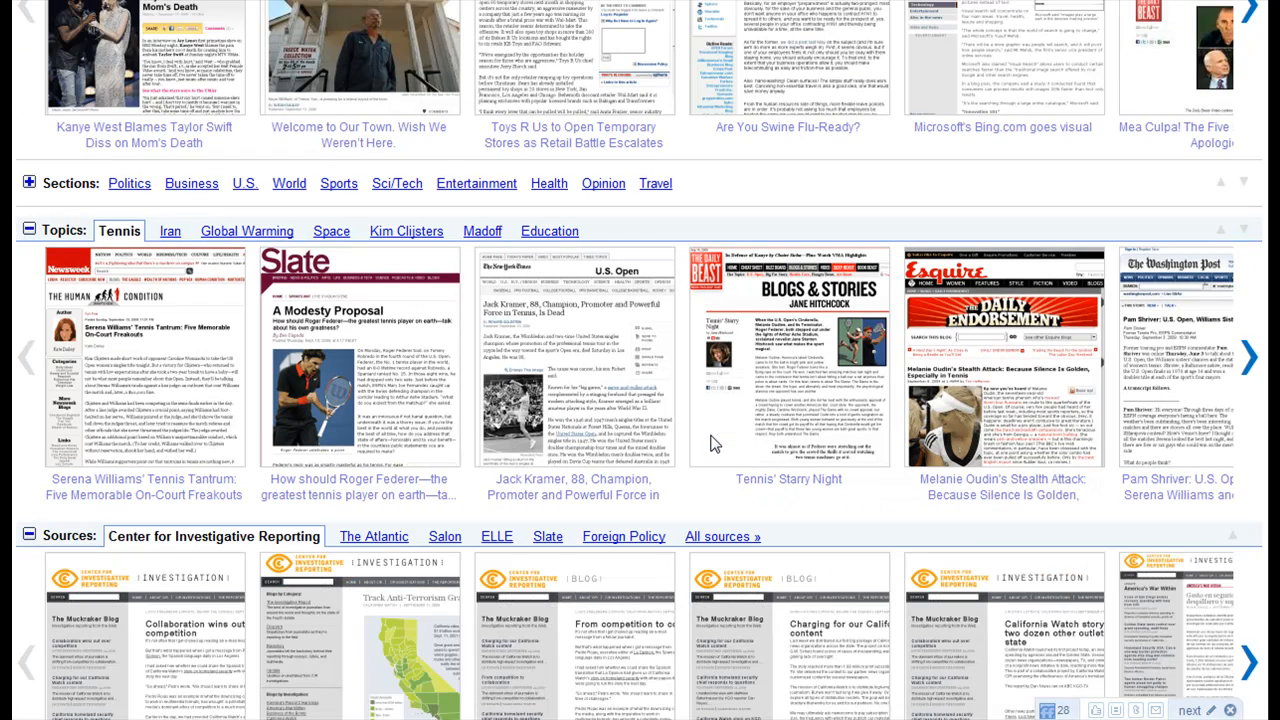
scroll(down, 3)
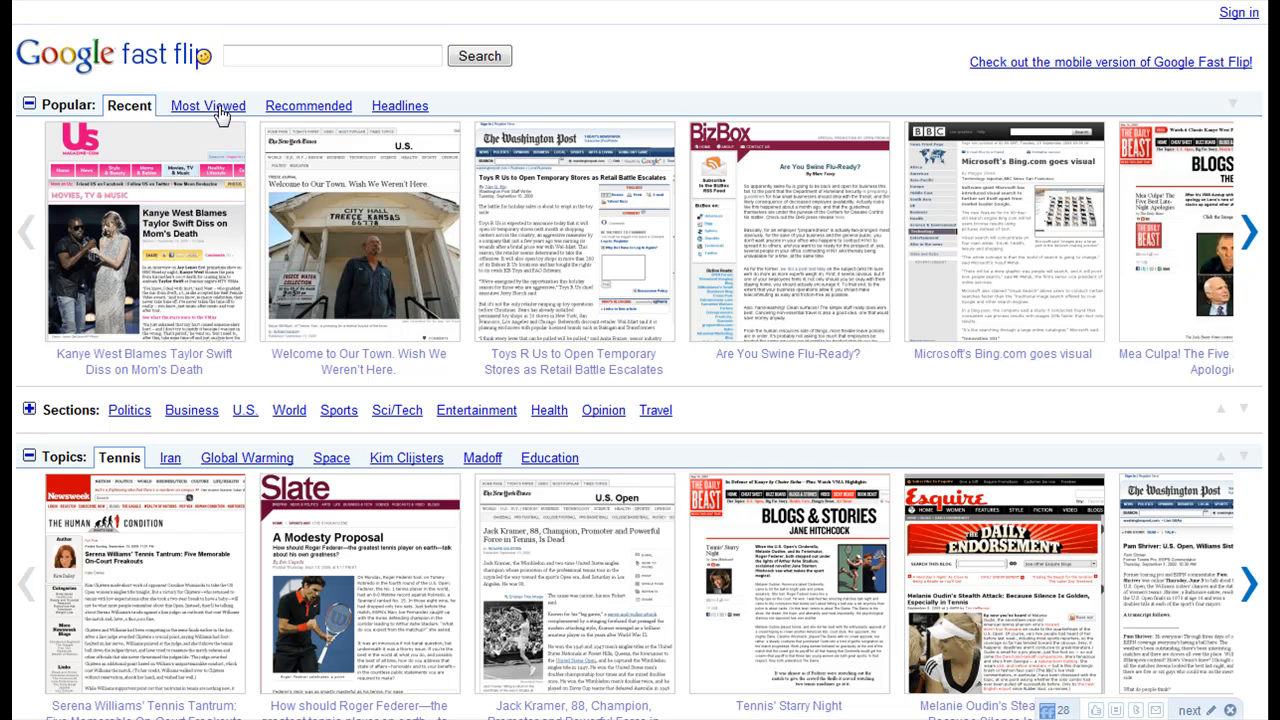
click(208, 105)
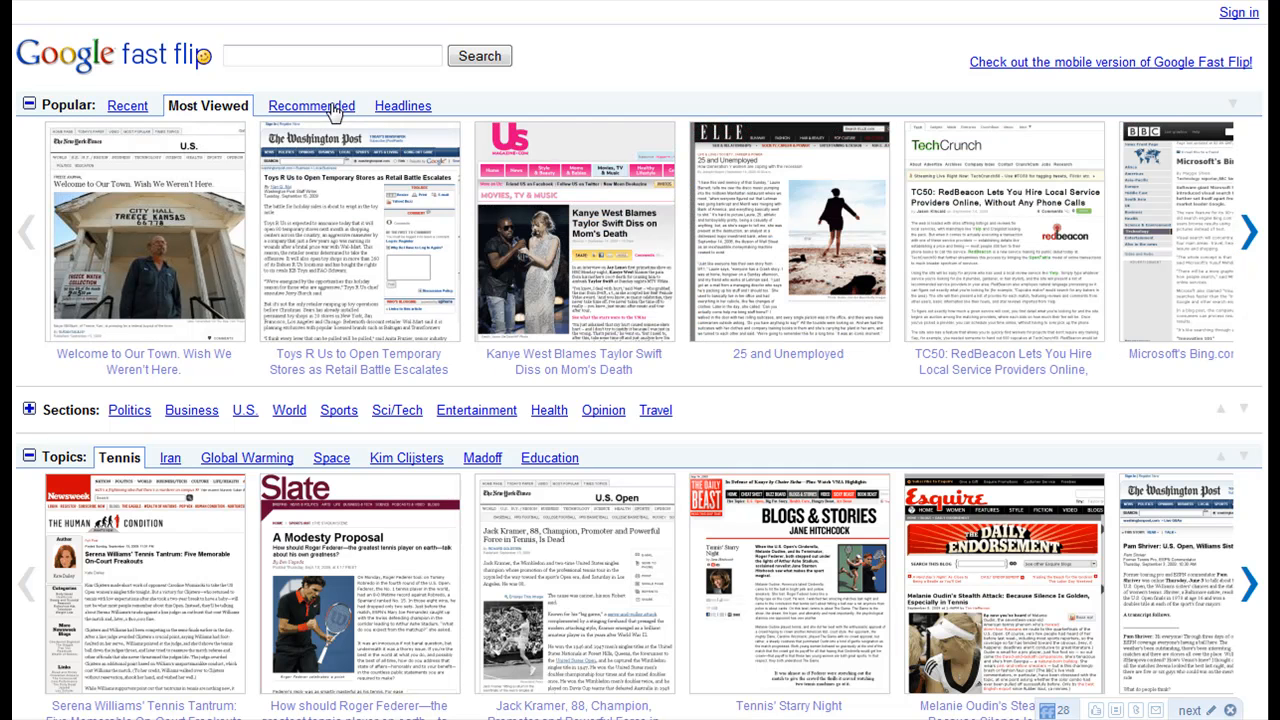
click(311, 105)
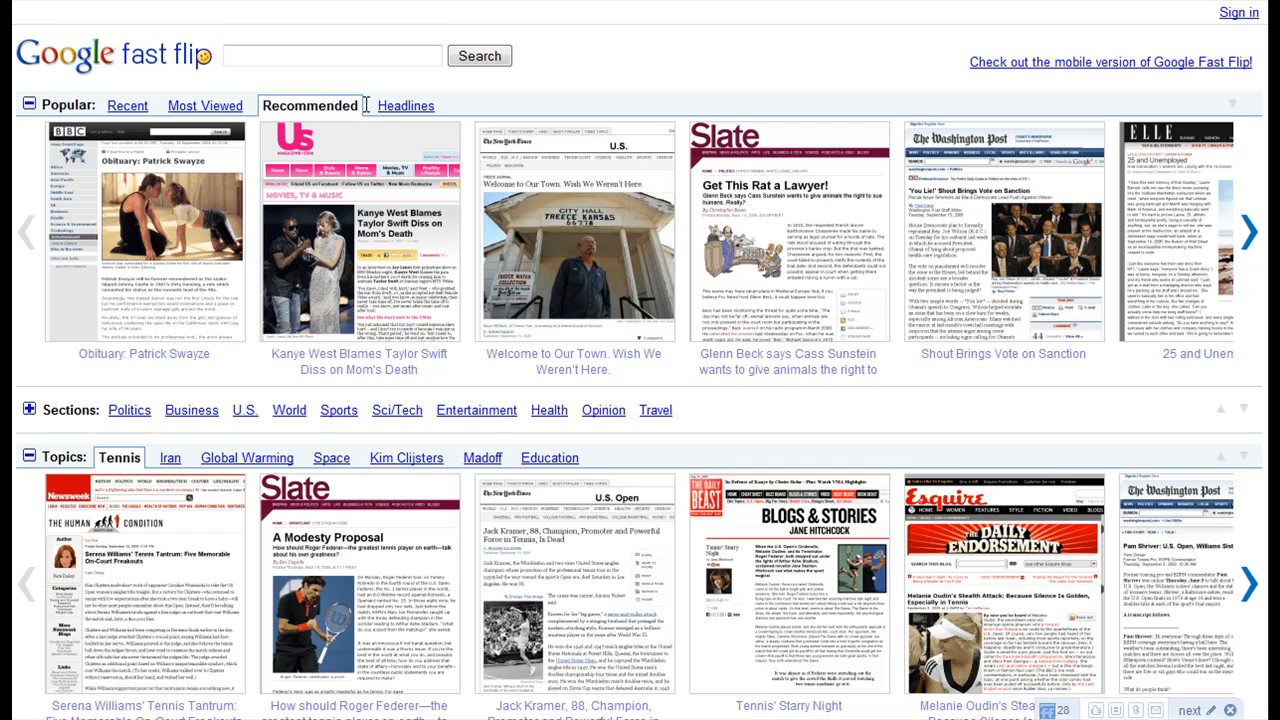
click(400, 105)
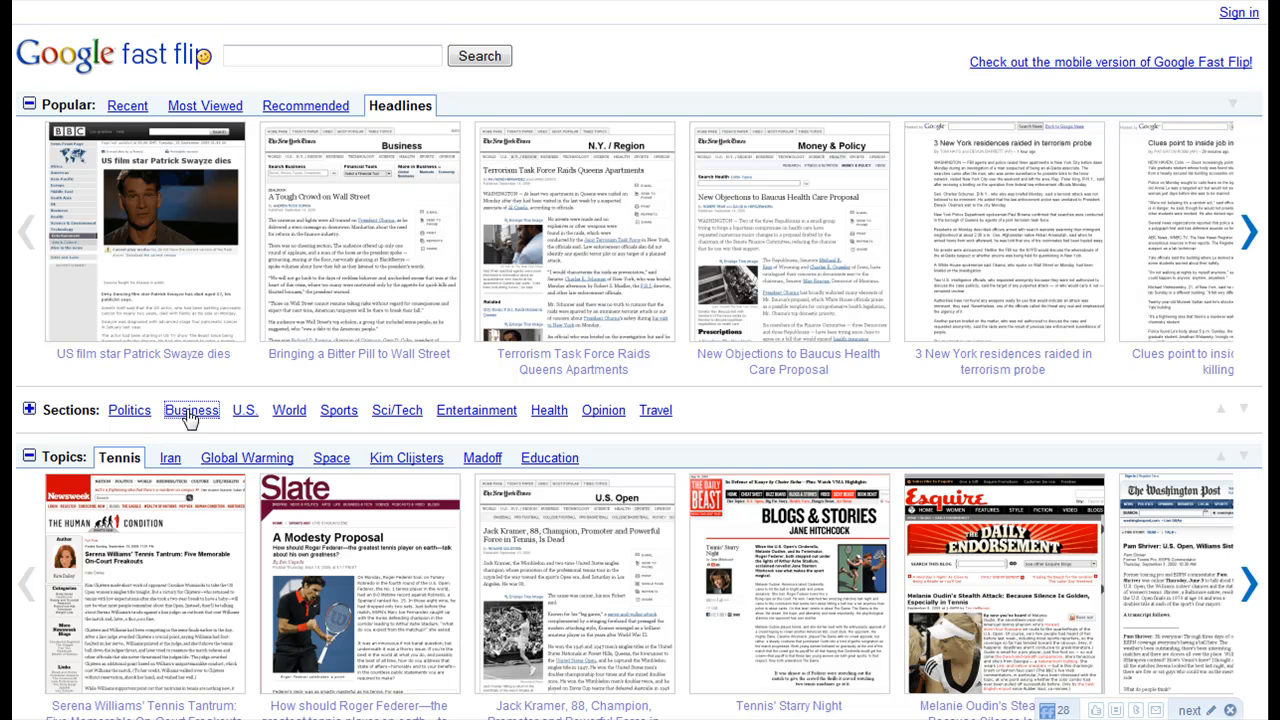
Open the Business section and scroll down its article thumbnails
click(190, 410)
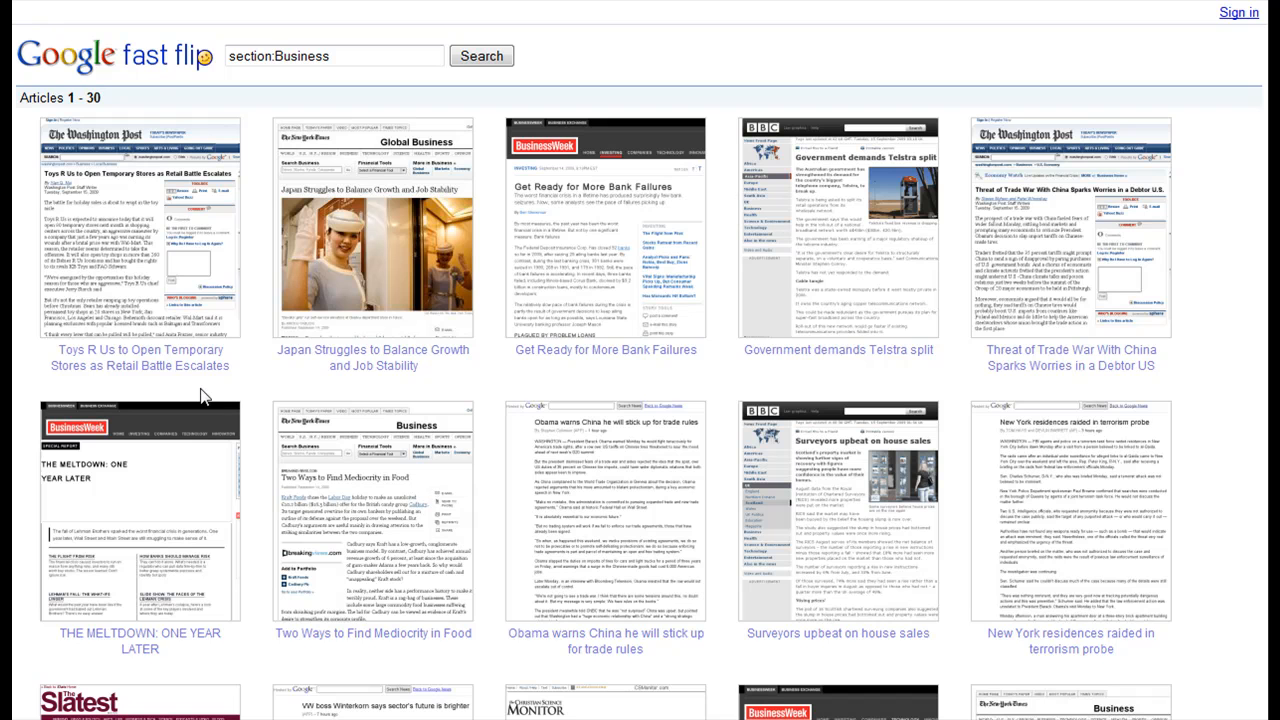
mouse_move(760, 260)
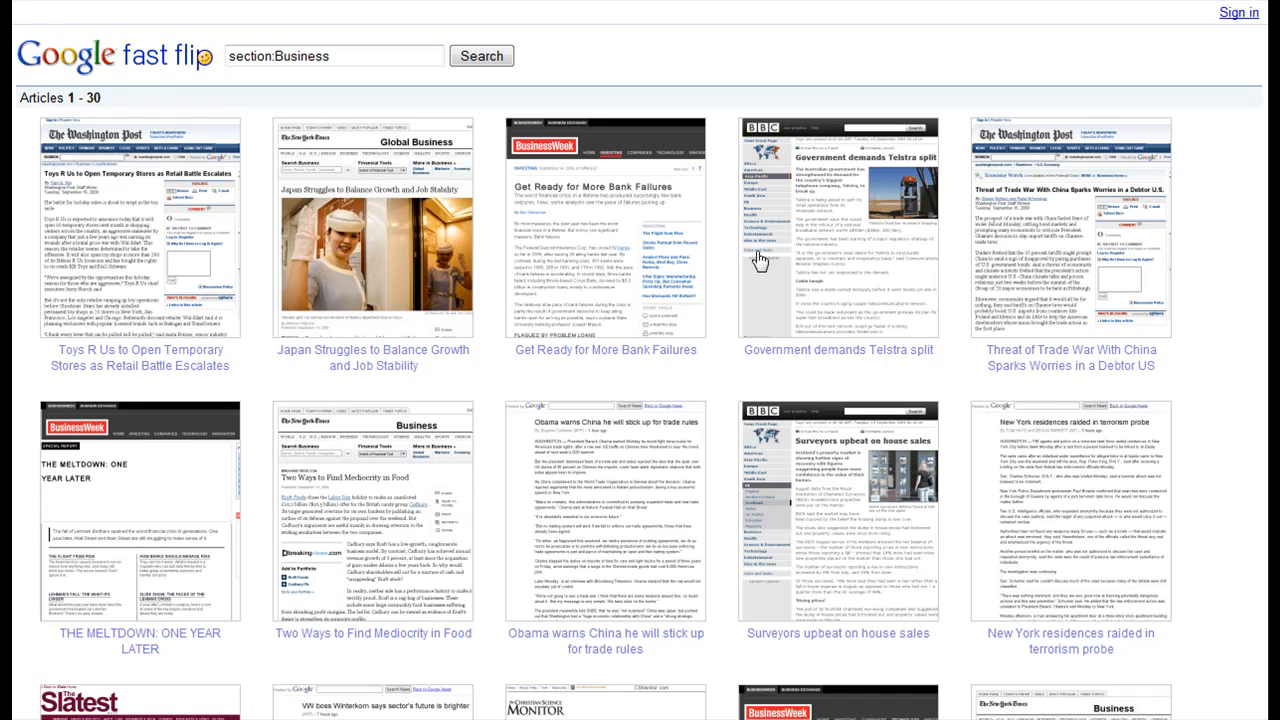
scroll(down, 3)
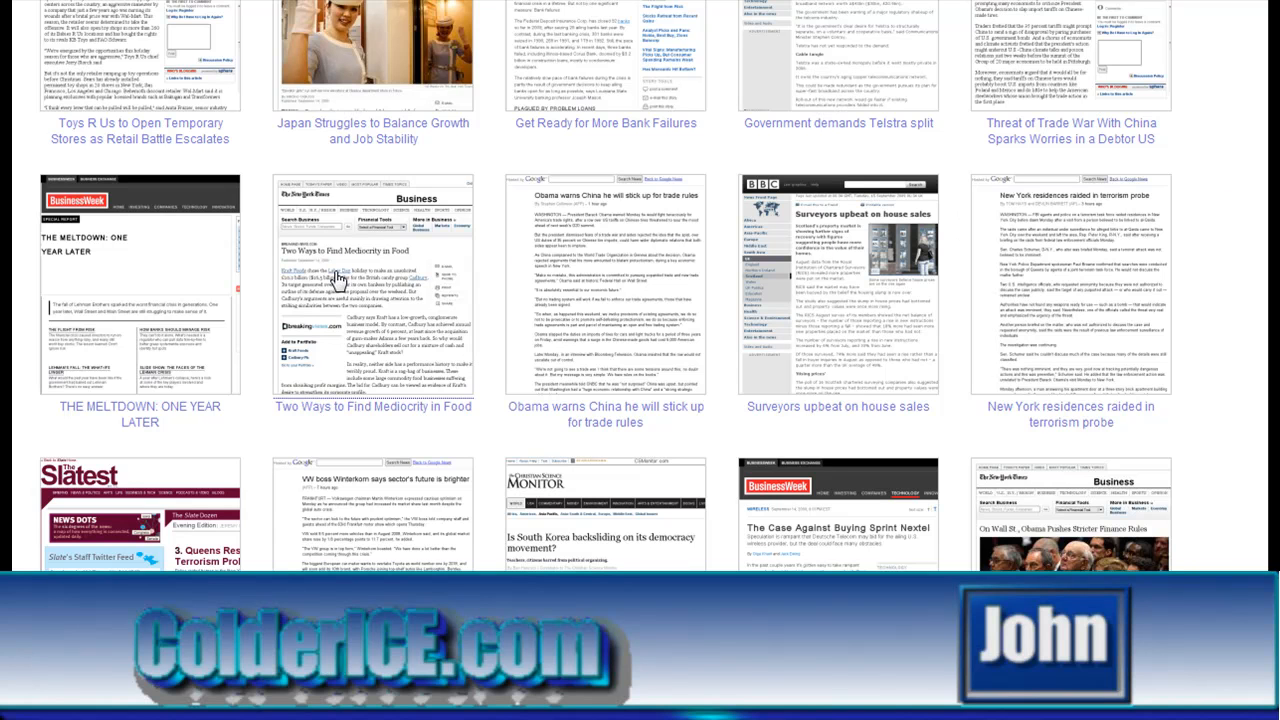
Open the 'Two Ways to Find Mediocrity in Food' story and flip forward two Business stories
click(373, 290)
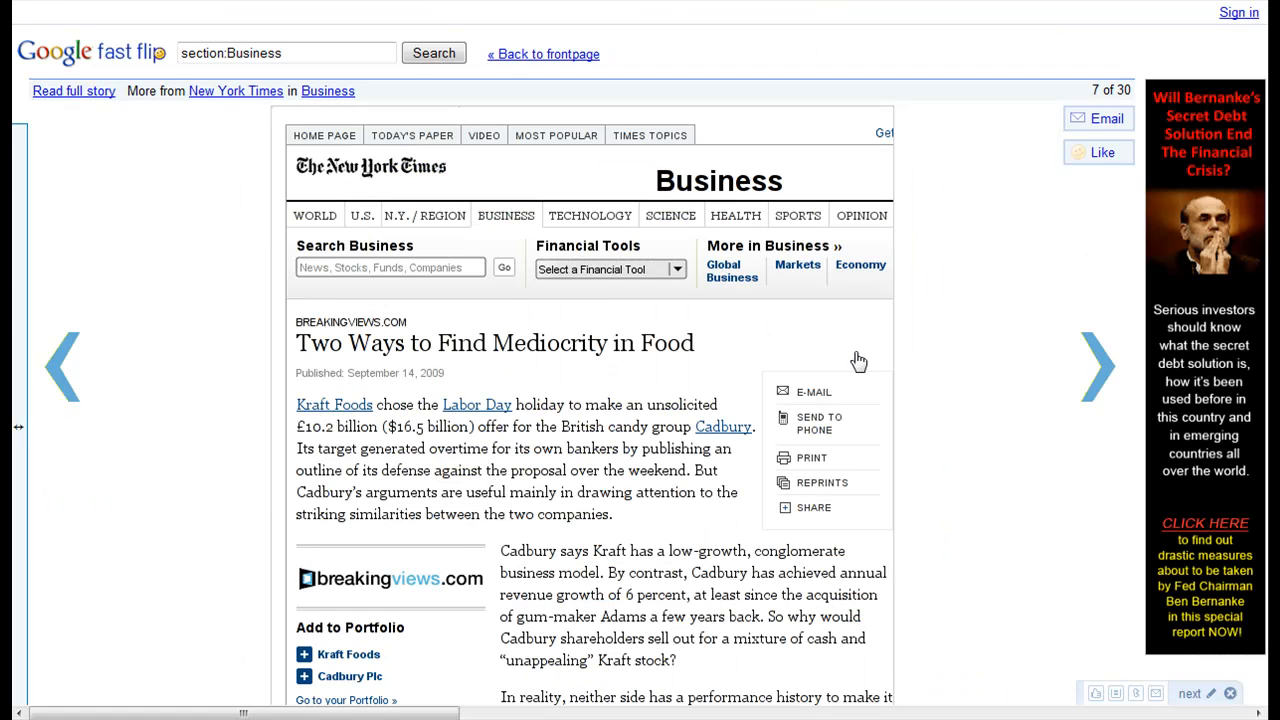
mouse_move(1100, 367)
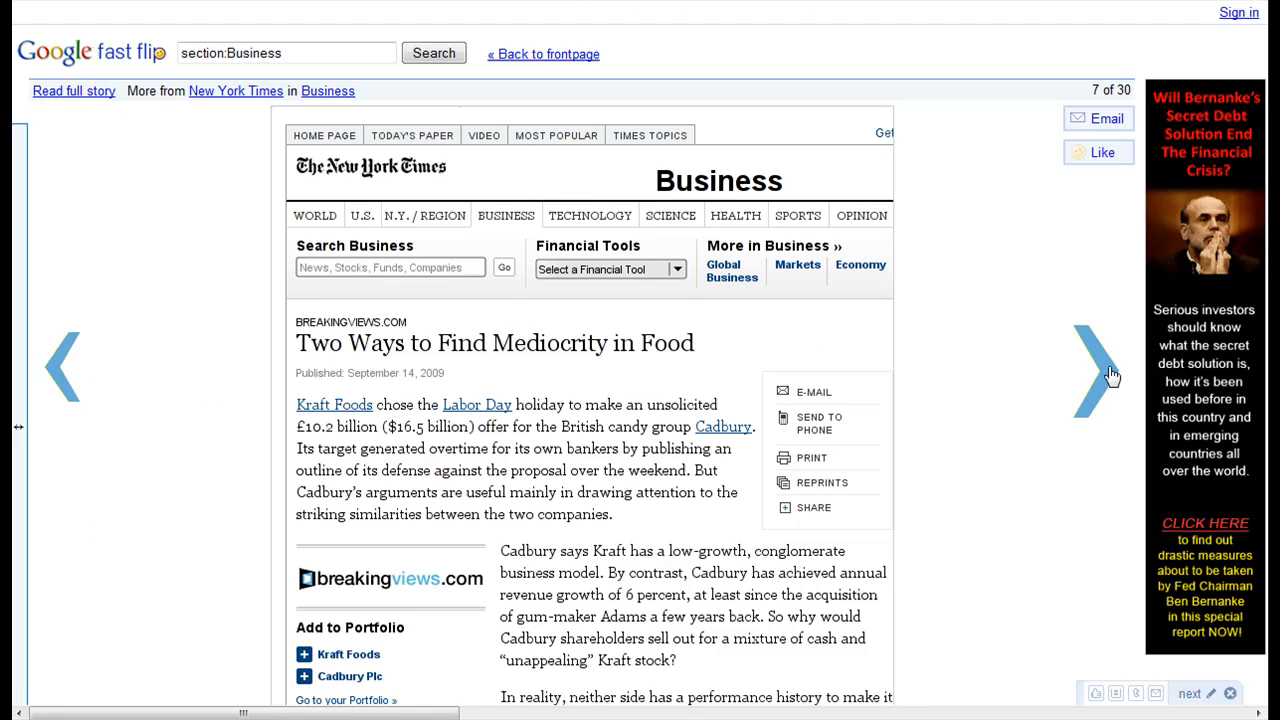
click(1095, 367)
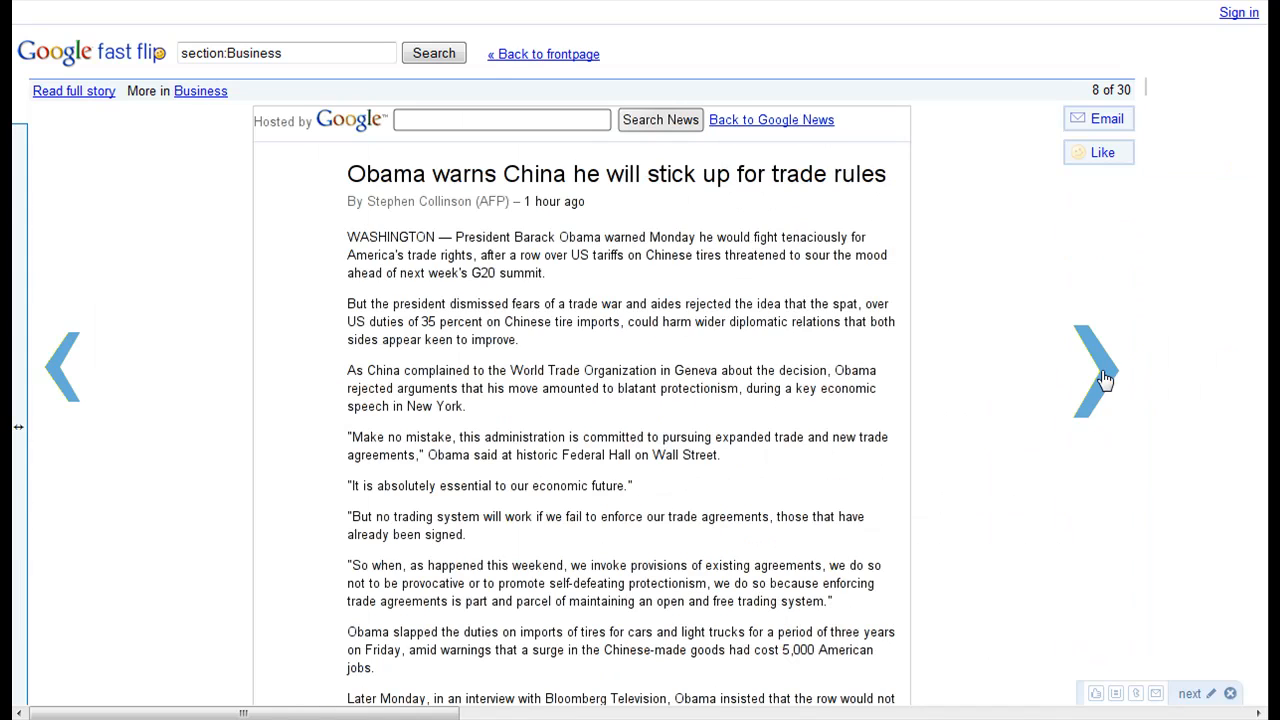
click(1098, 367)
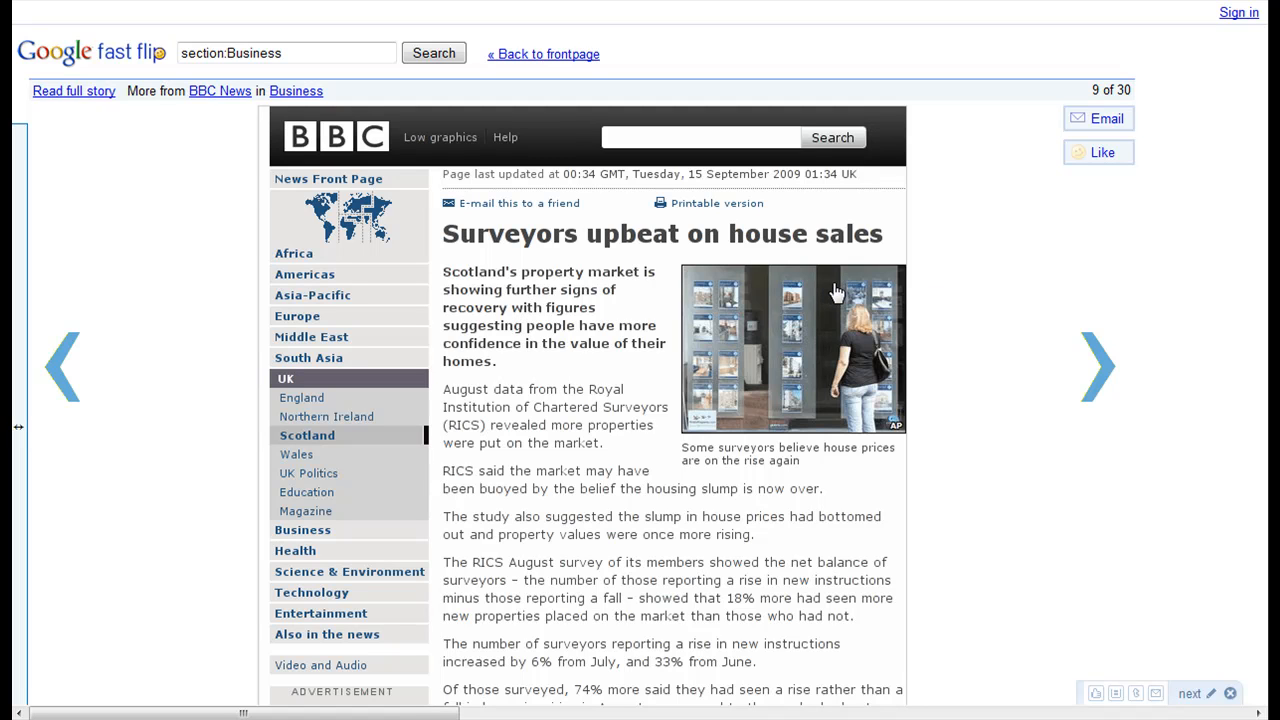
mouse_move(477, 303)
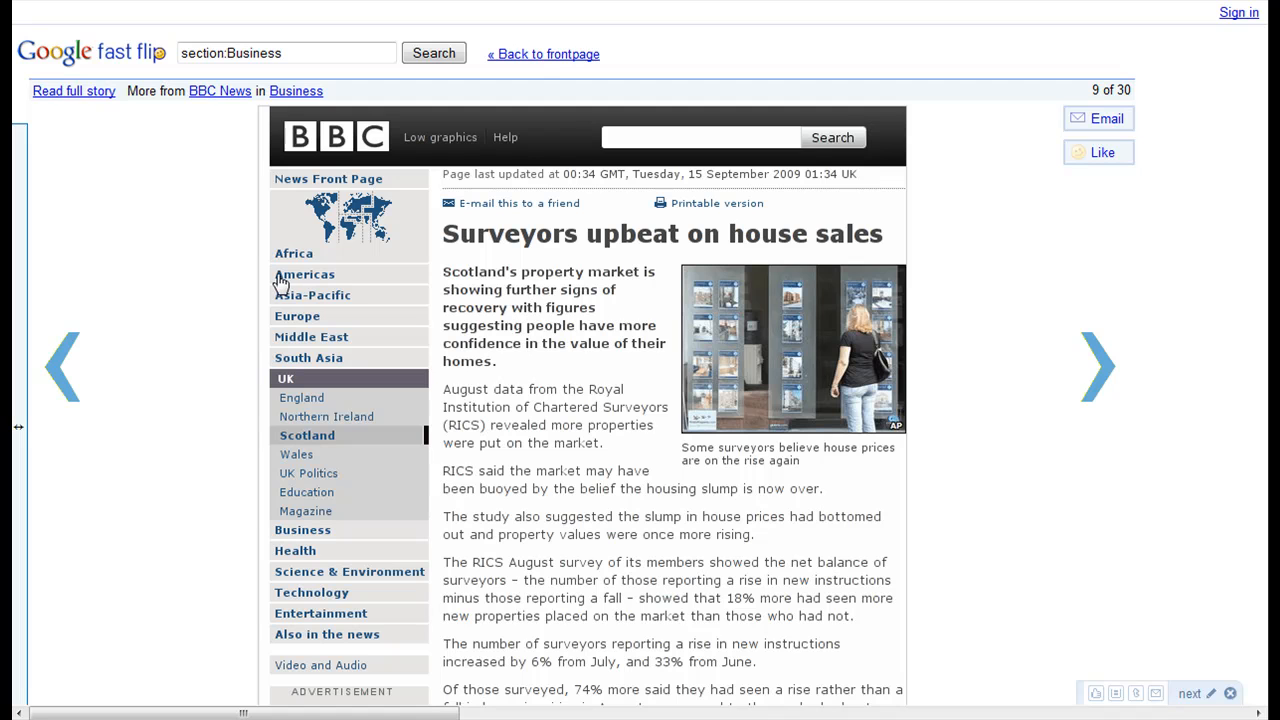
mouse_move(22, 357)
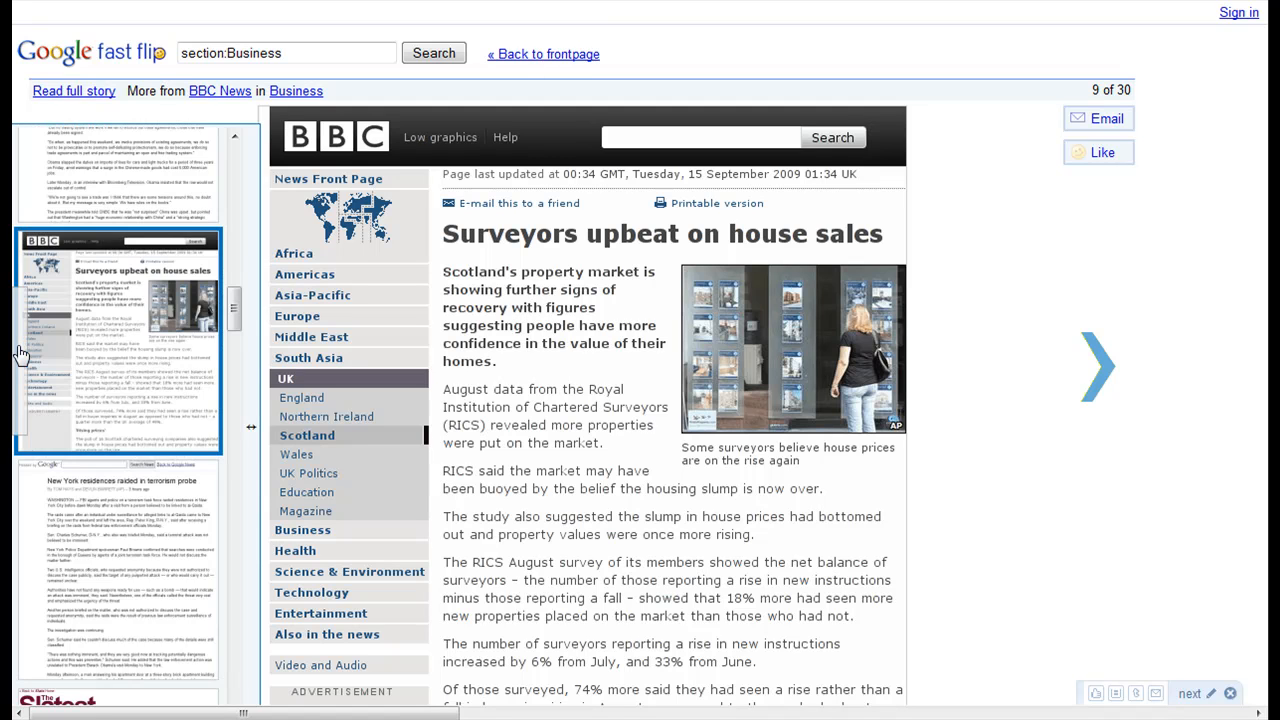
Scroll the thumbnail panel and jump to the New York Times Wall St. story
scroll(down, 3)
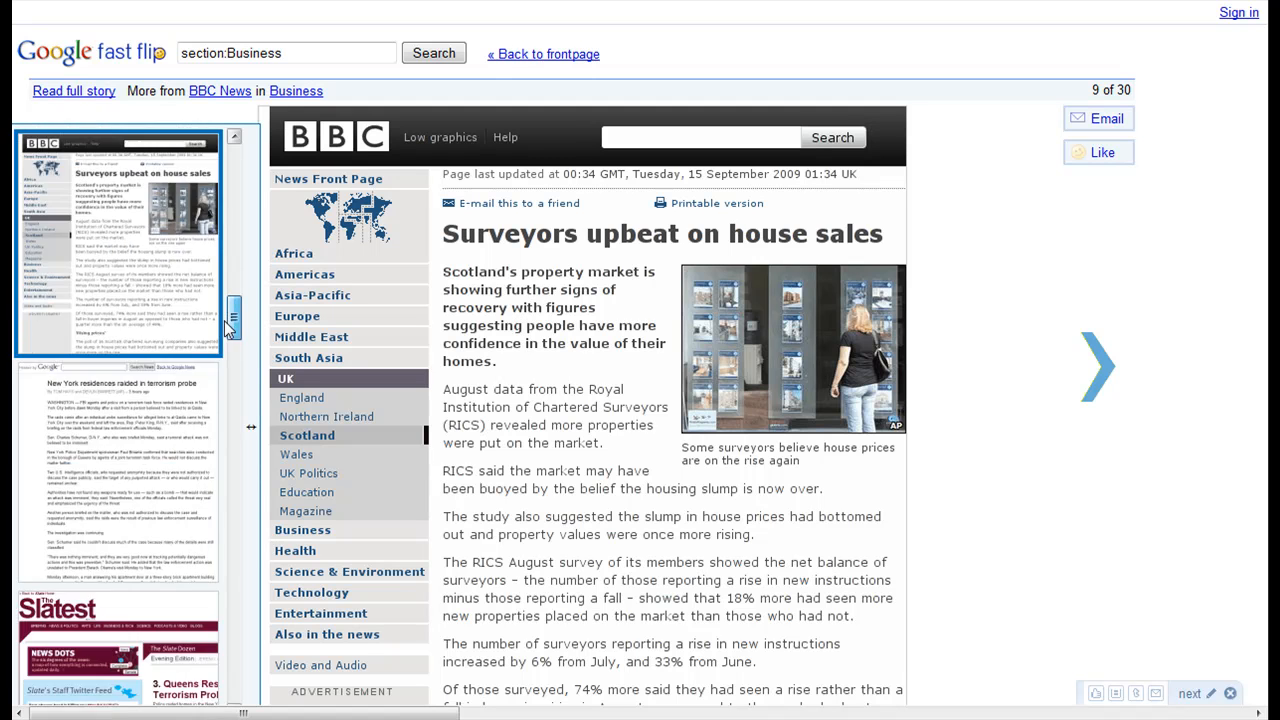
scroll(down, 3)
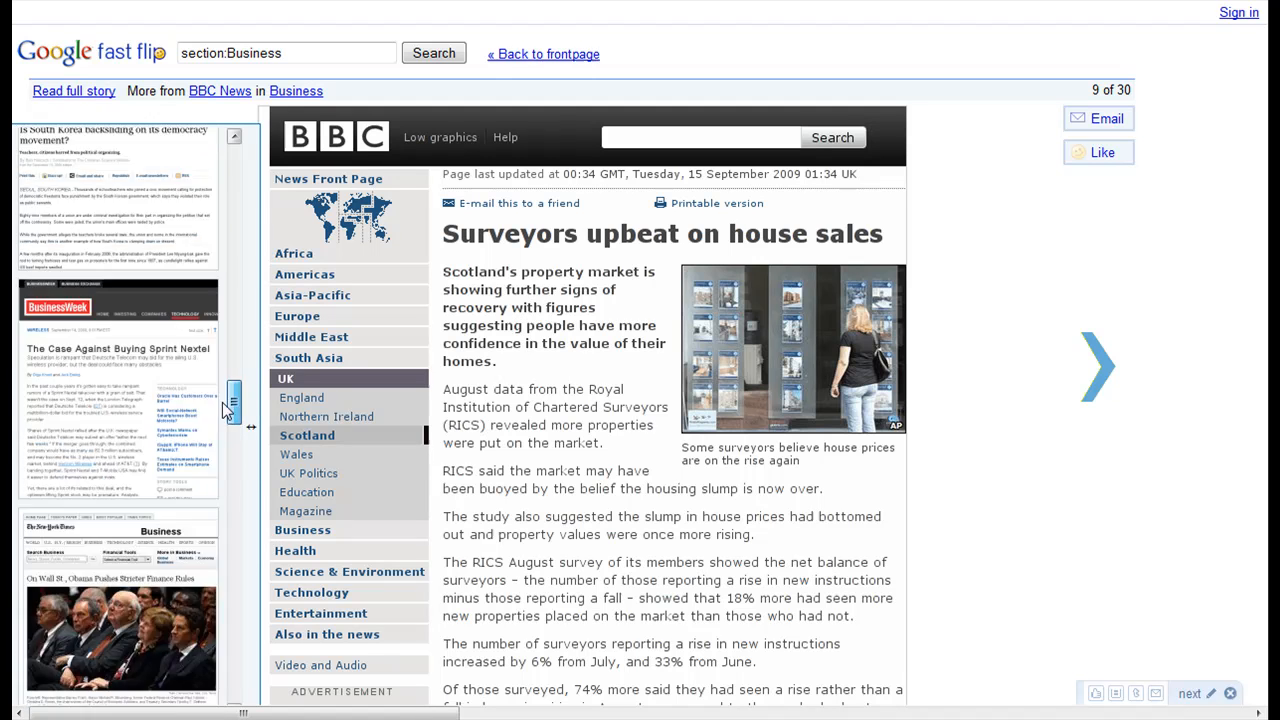
scroll(down, 3)
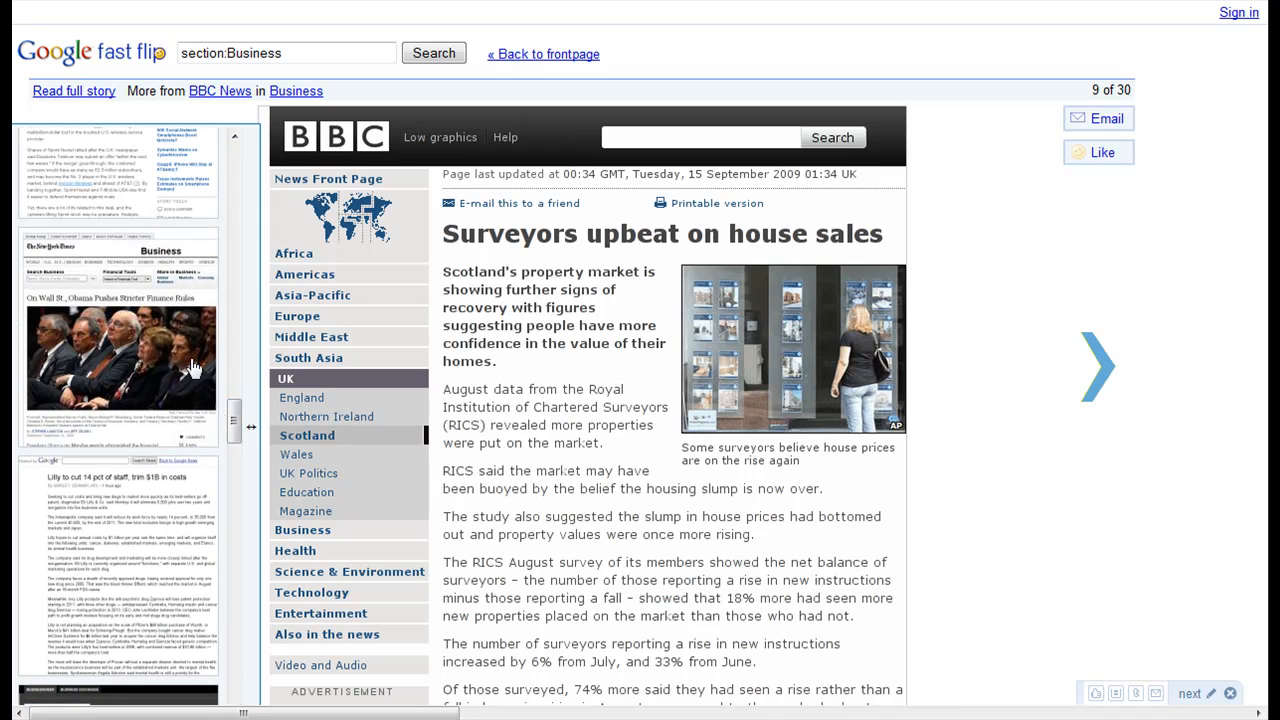
click(120, 360)
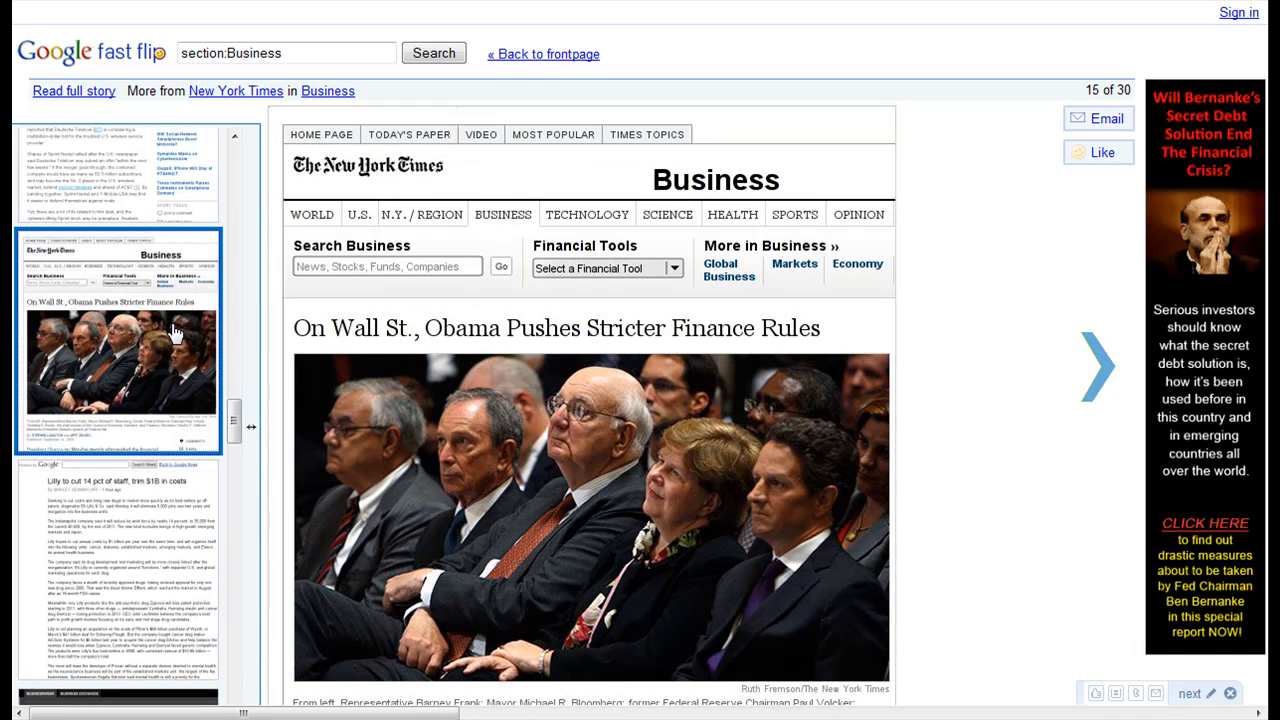
mouse_move(255, 423)
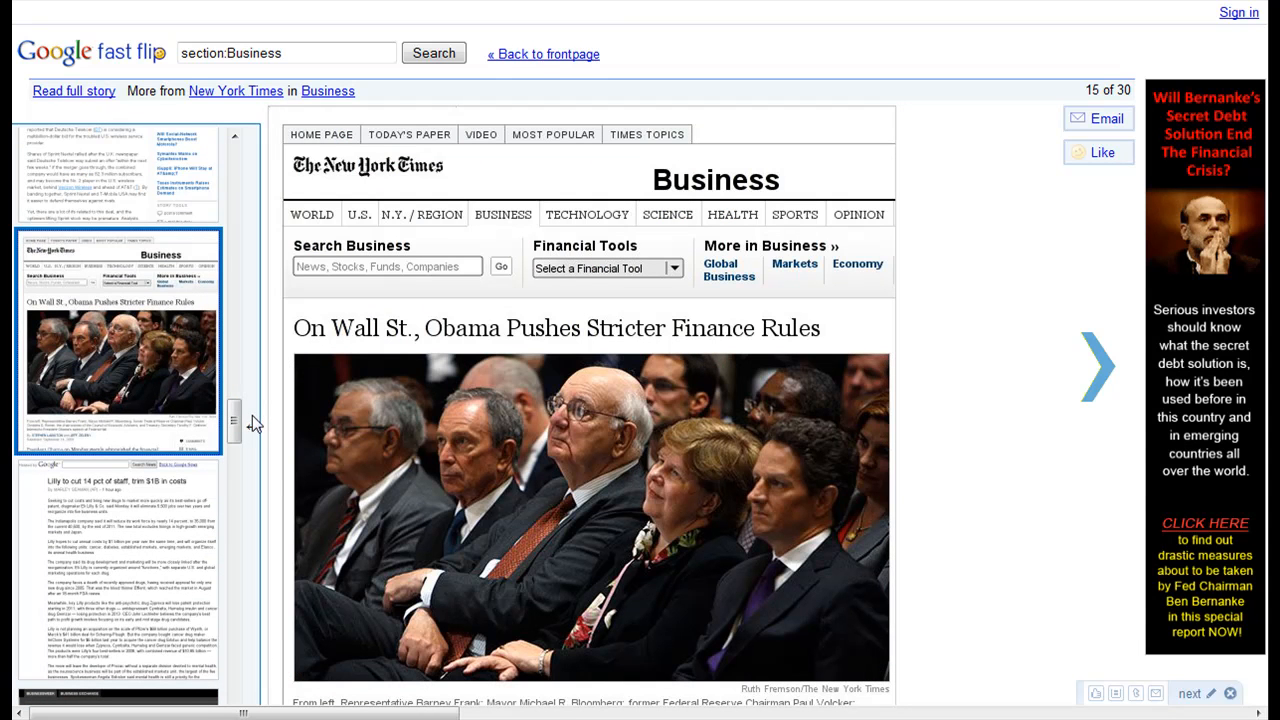
mouse_move(252, 418)
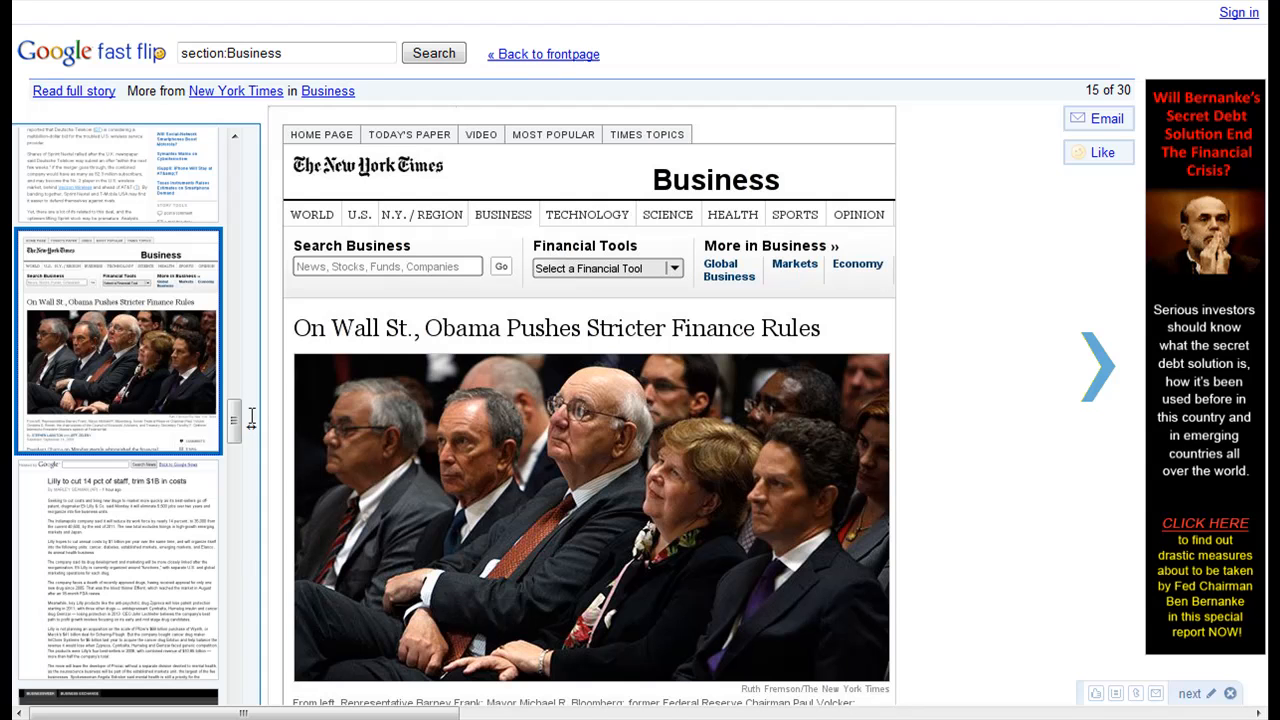
mouse_move(170, 498)
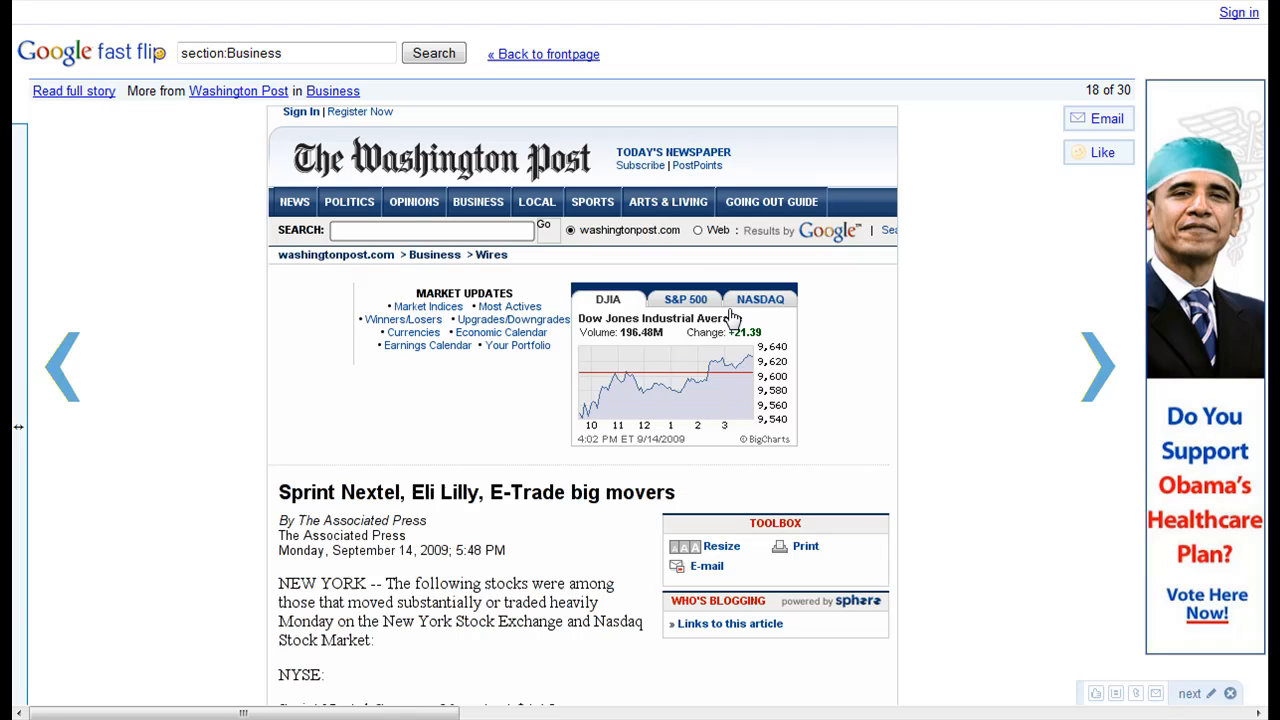
mouse_move(1225, 390)
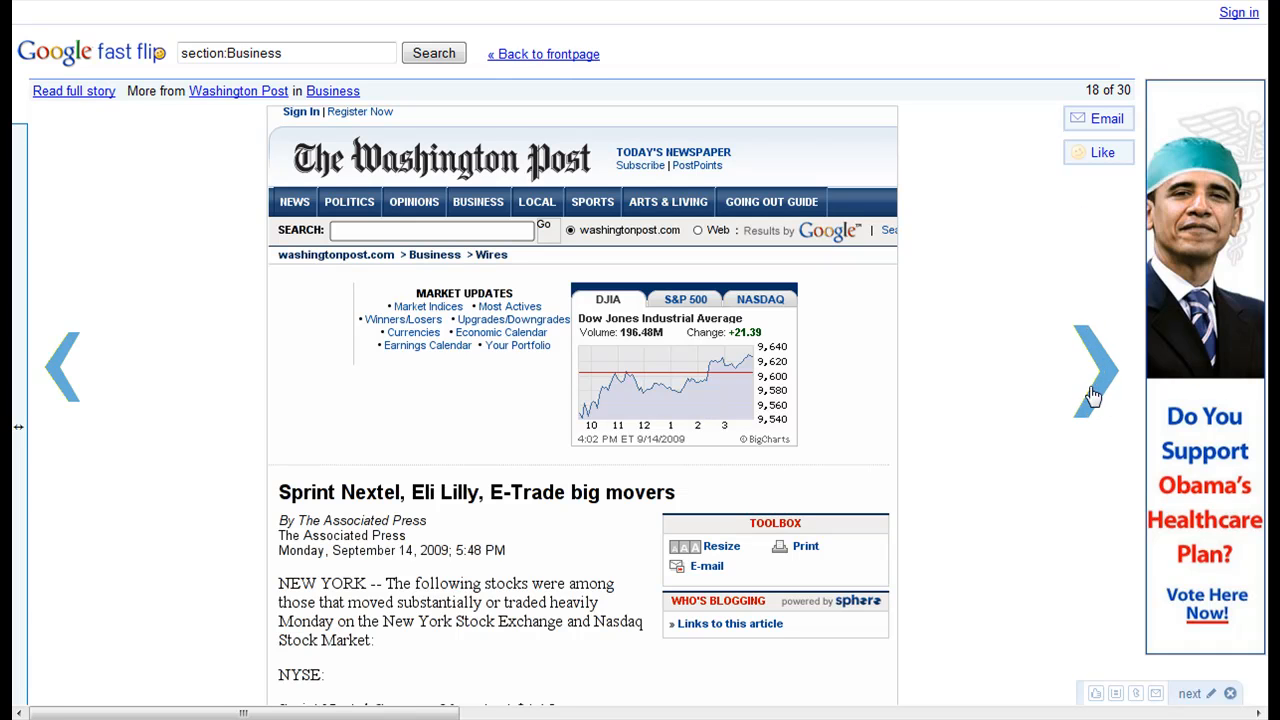
Flip forward to the next Business story, then flip back to the previous one
click(1097, 366)
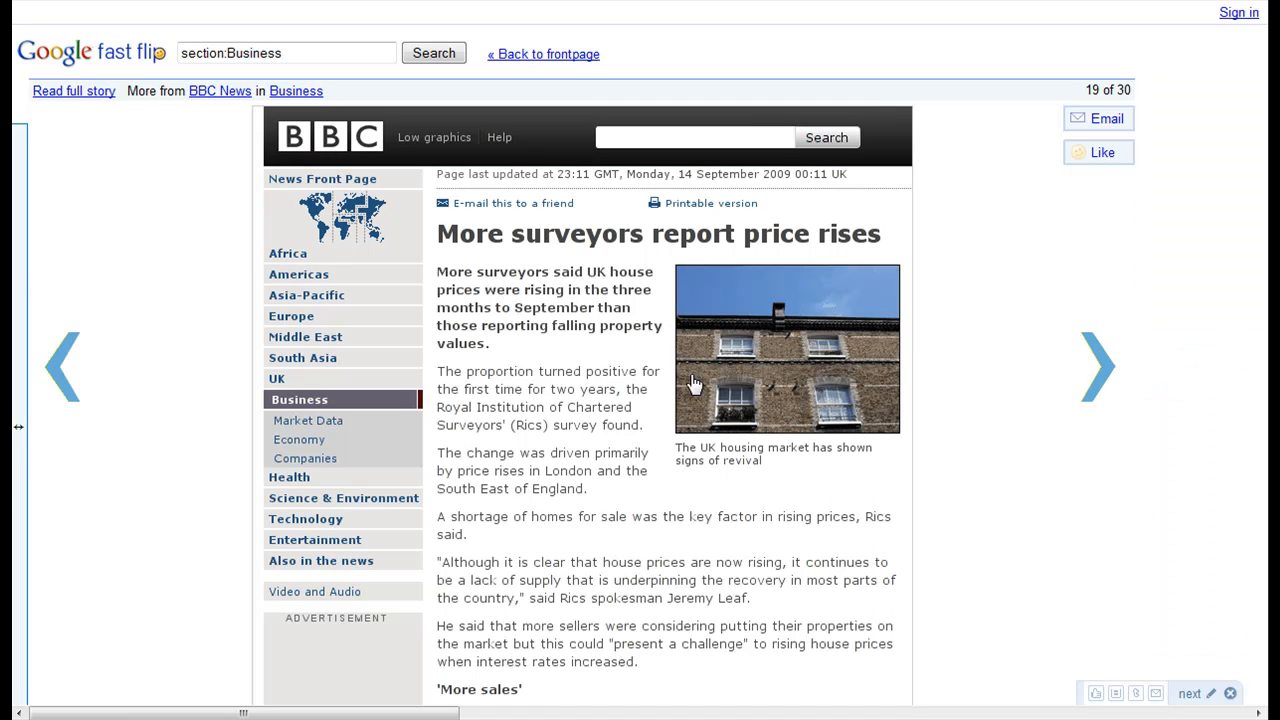
mouse_move(1059, 277)
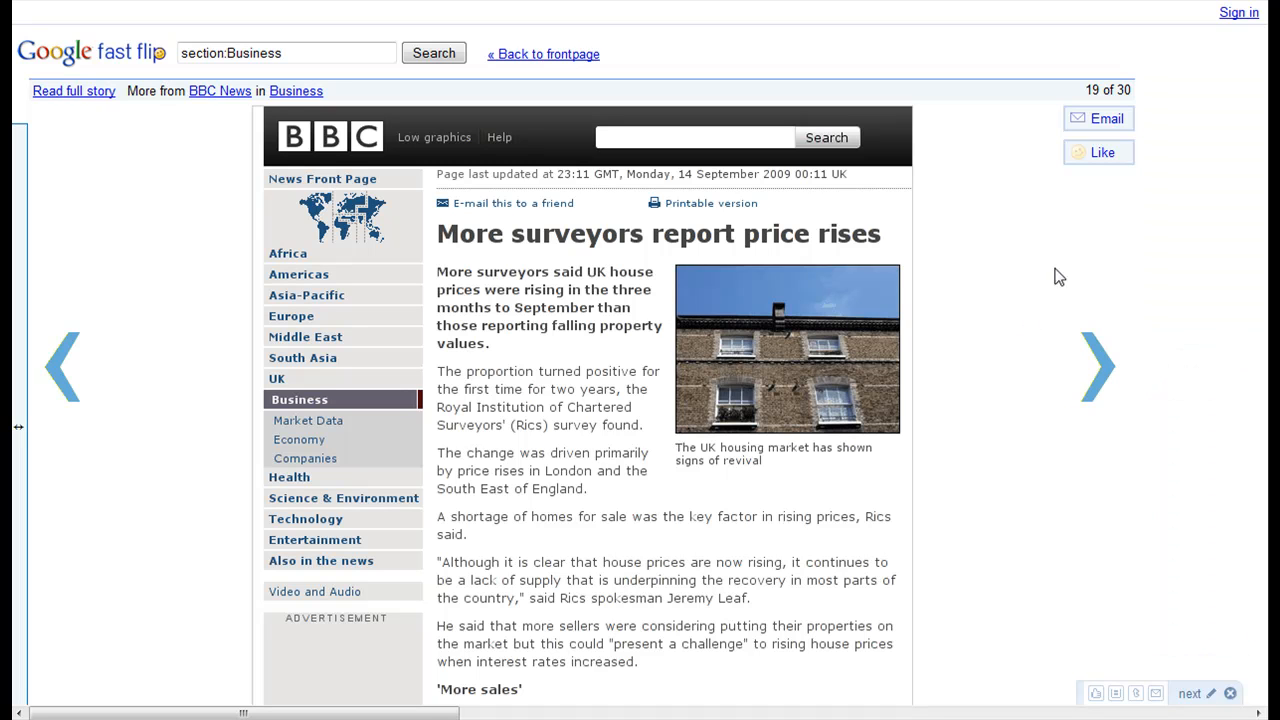
mouse_move(80, 350)
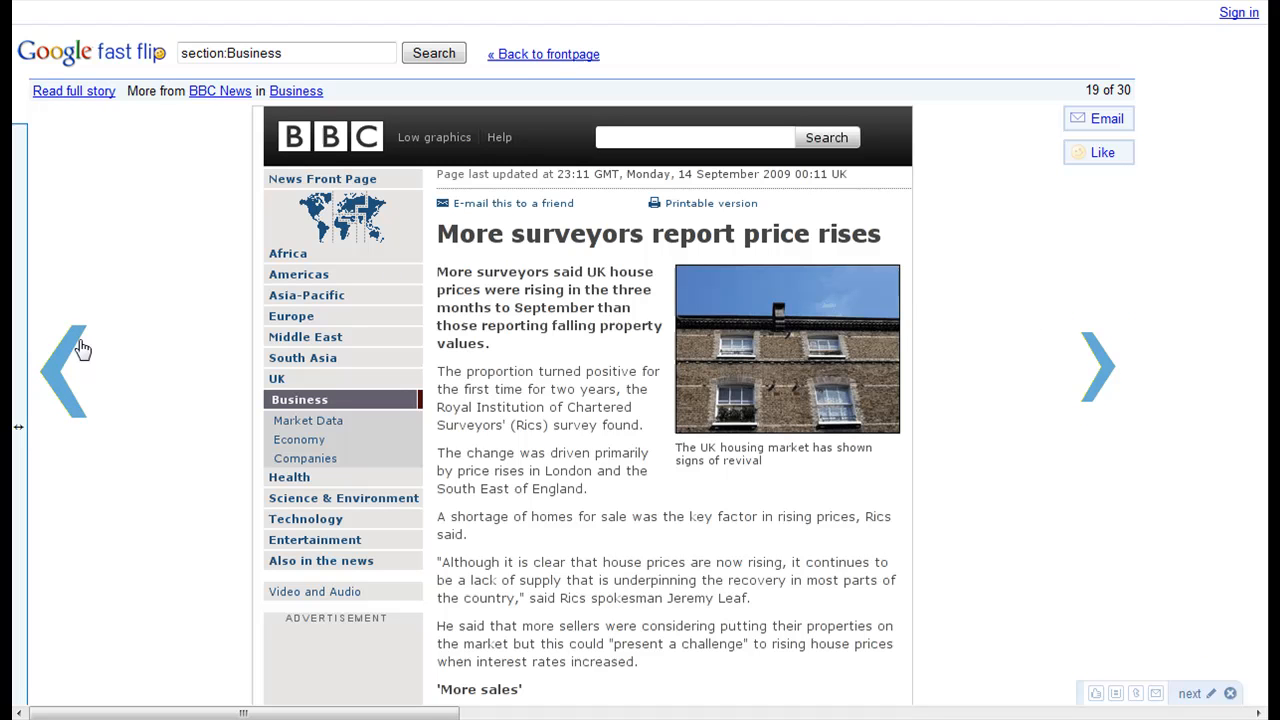
click(83, 367)
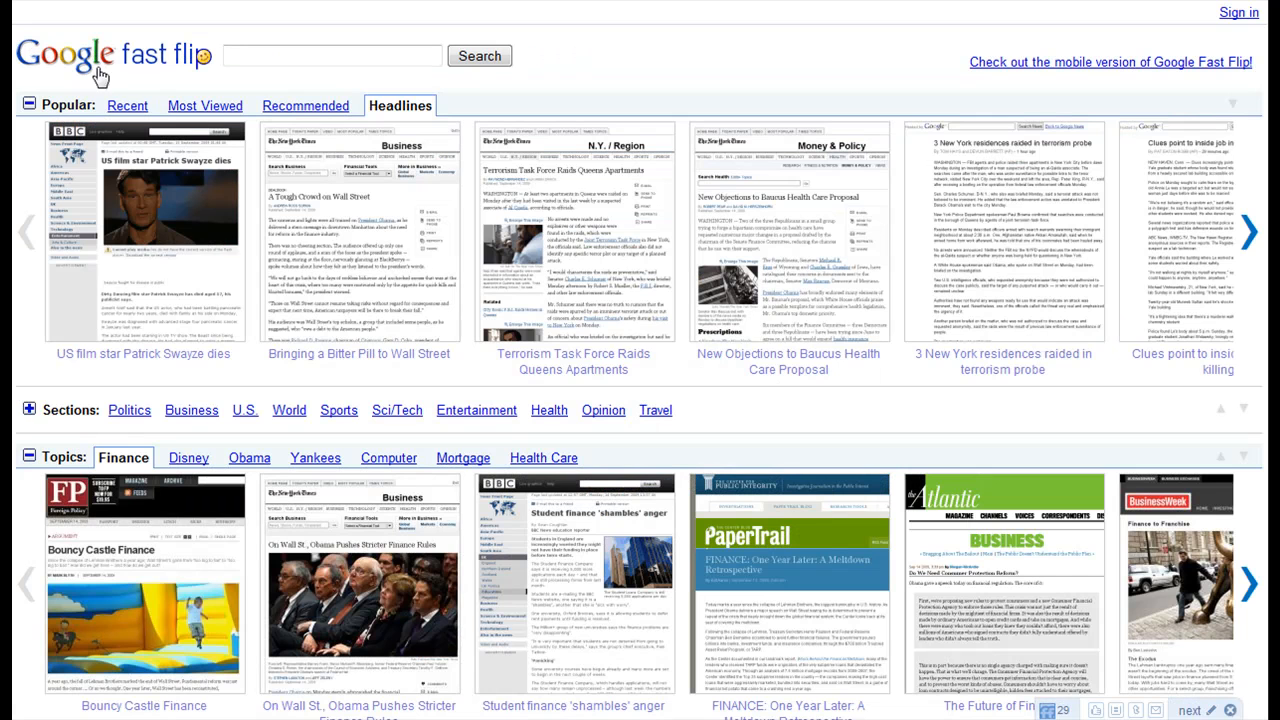
Scroll down the front page past Sections to the Topics and Sources rows
scroll(down, 3)
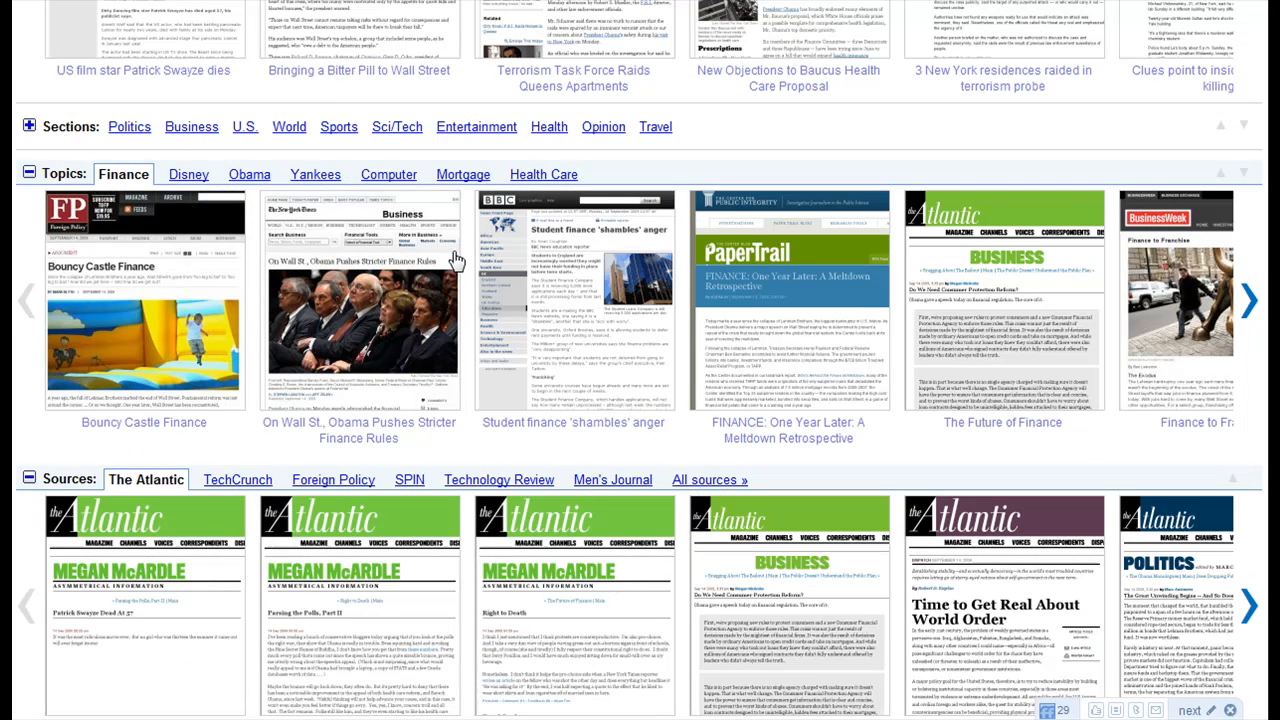
mouse_move(558, 330)
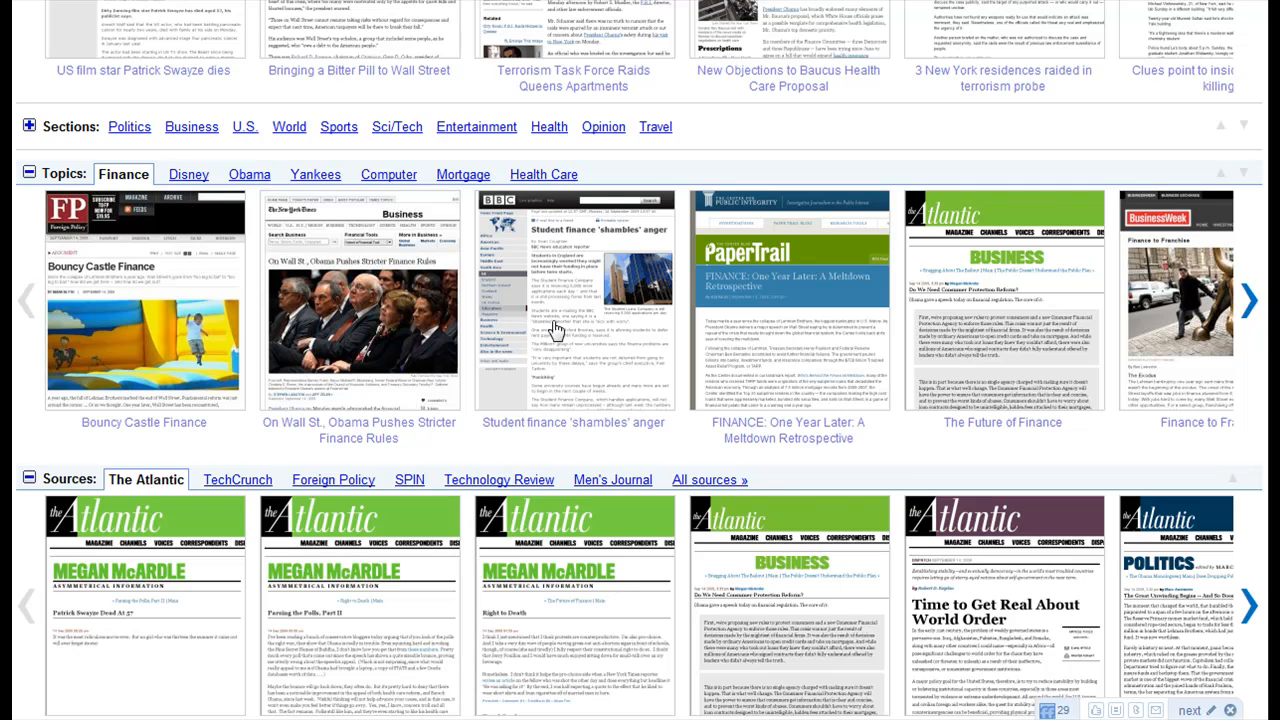
scroll(down, 3)
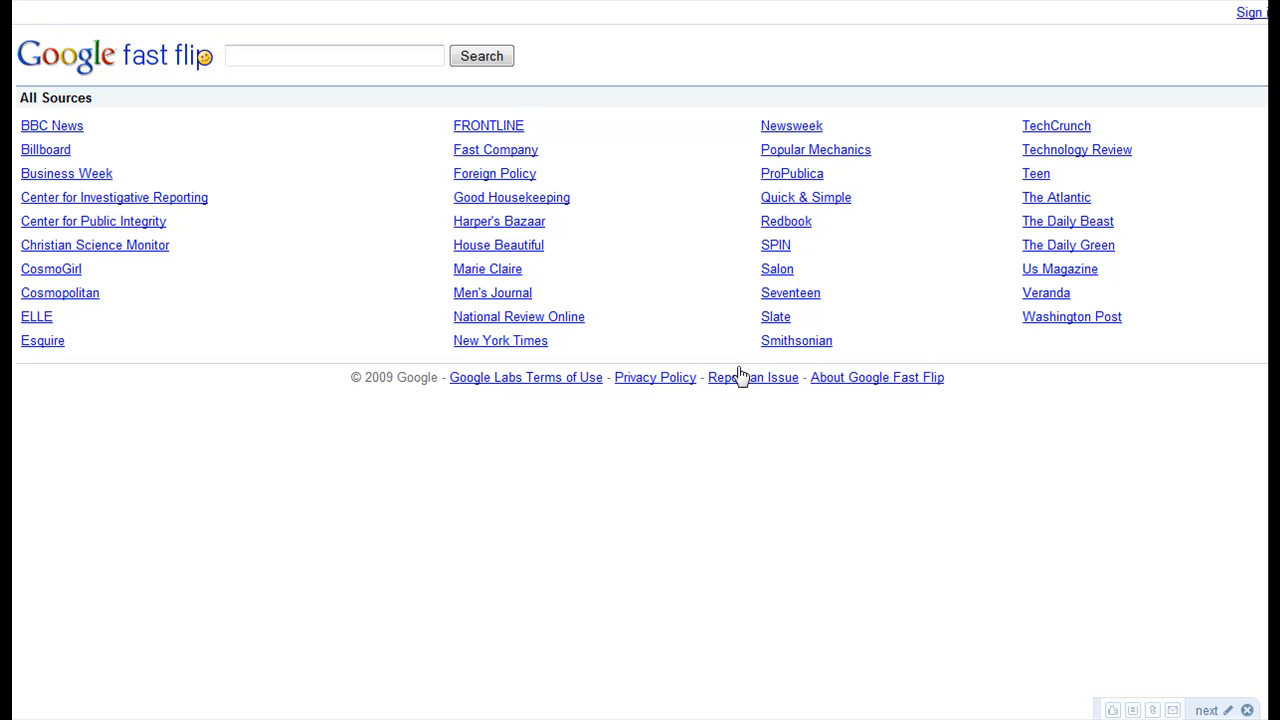
mouse_move(755, 379)
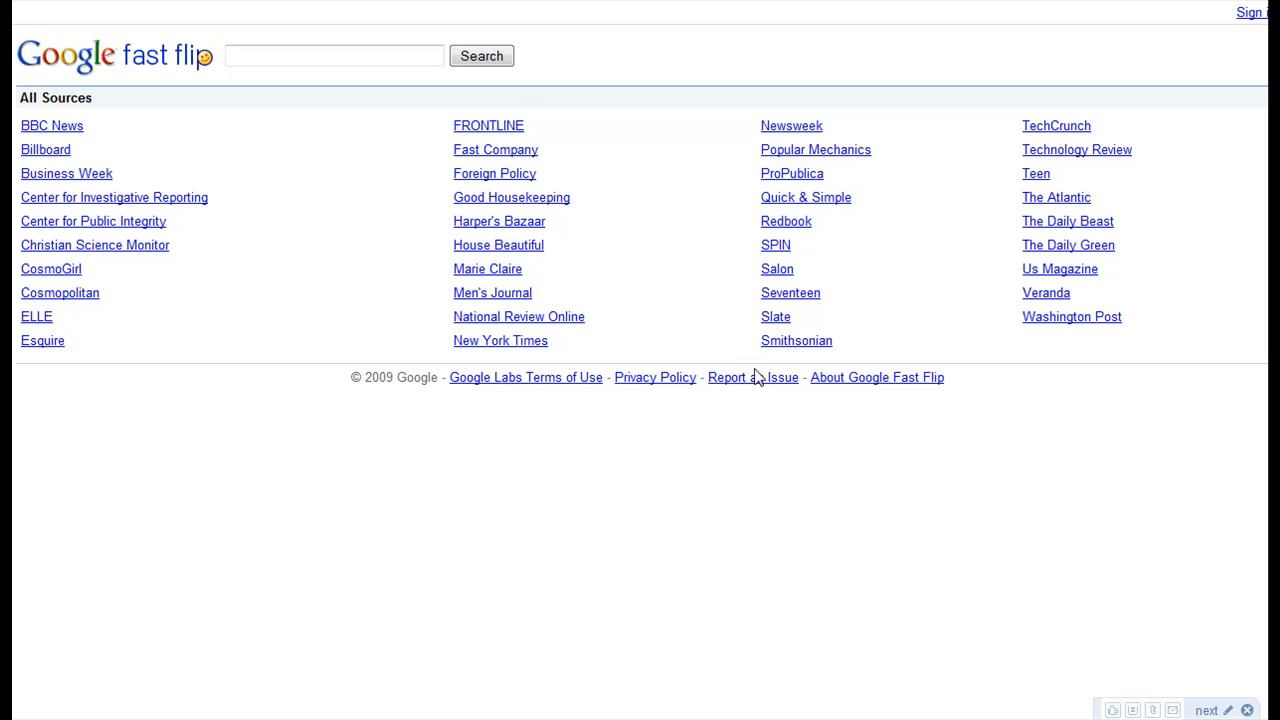